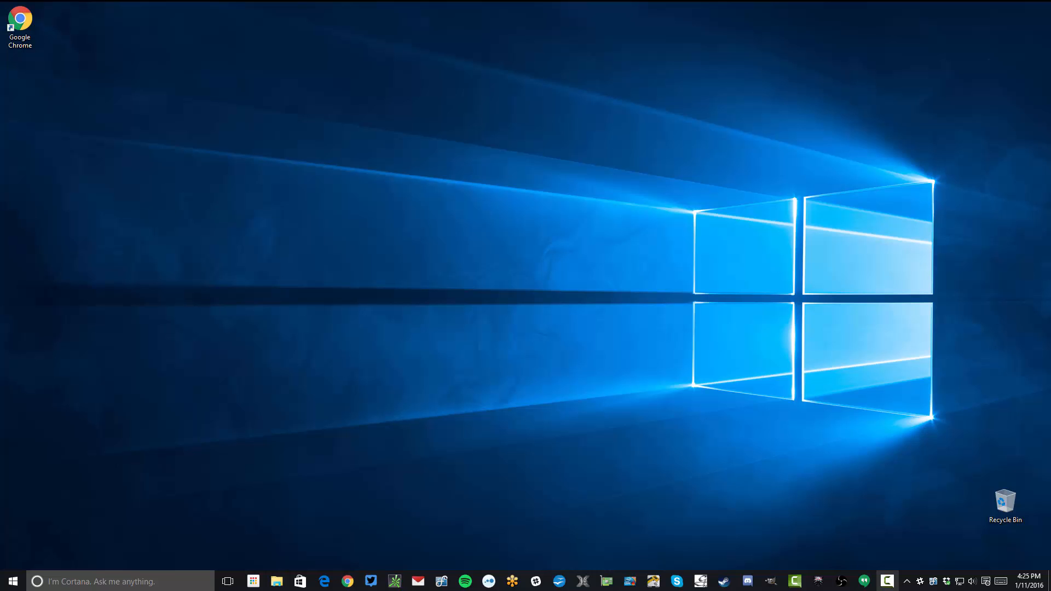
{"action": "mouse_move", "coordinate": [114, 421]}
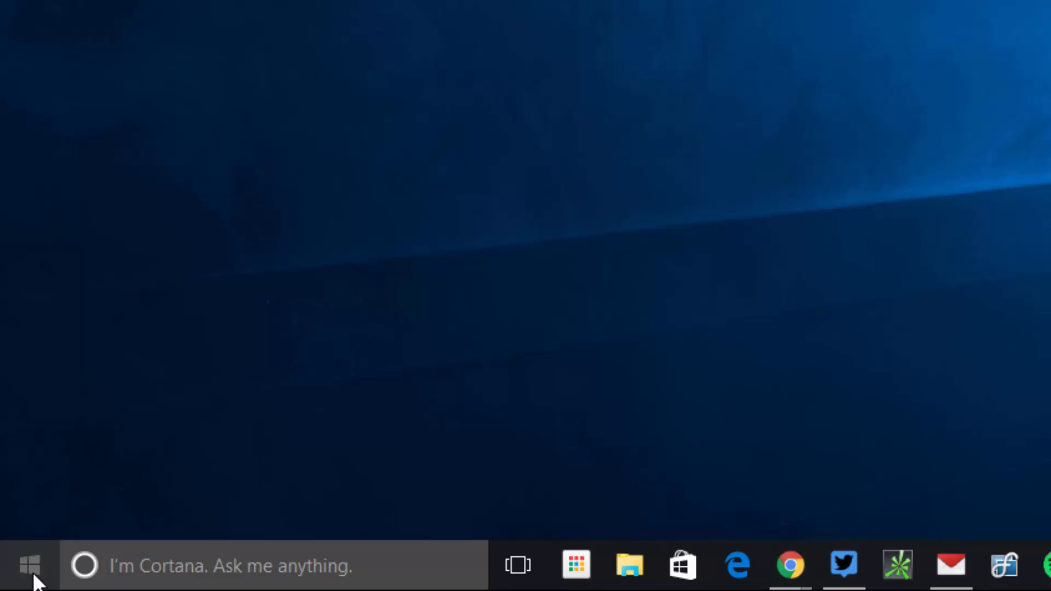
Launch the Settings app from the Start menu
{"action": "left_click", "coordinate": [27, 565]}
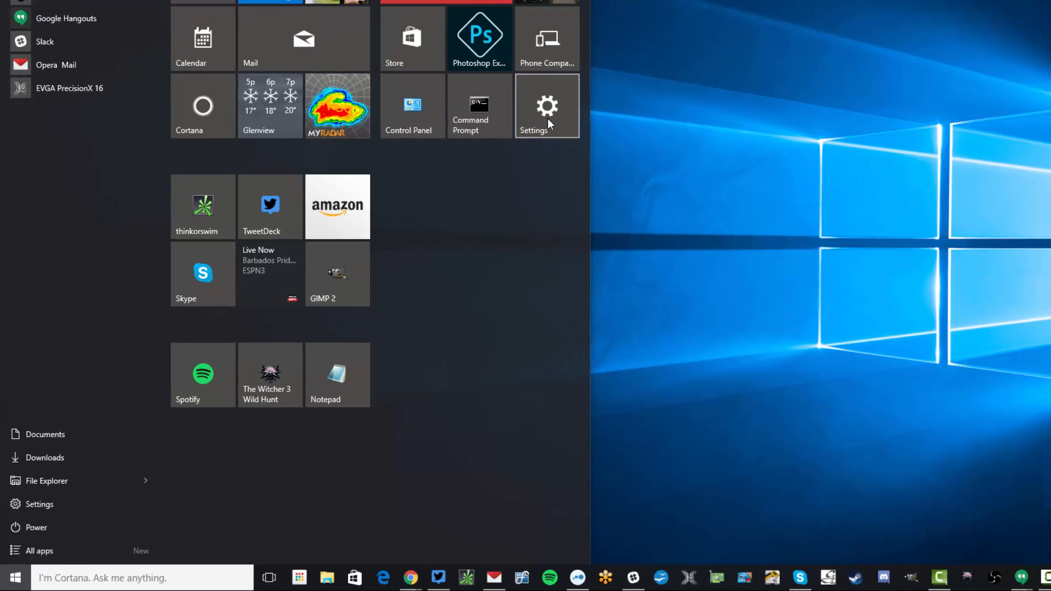
{"action": "left_click", "coordinate": [547, 105]}
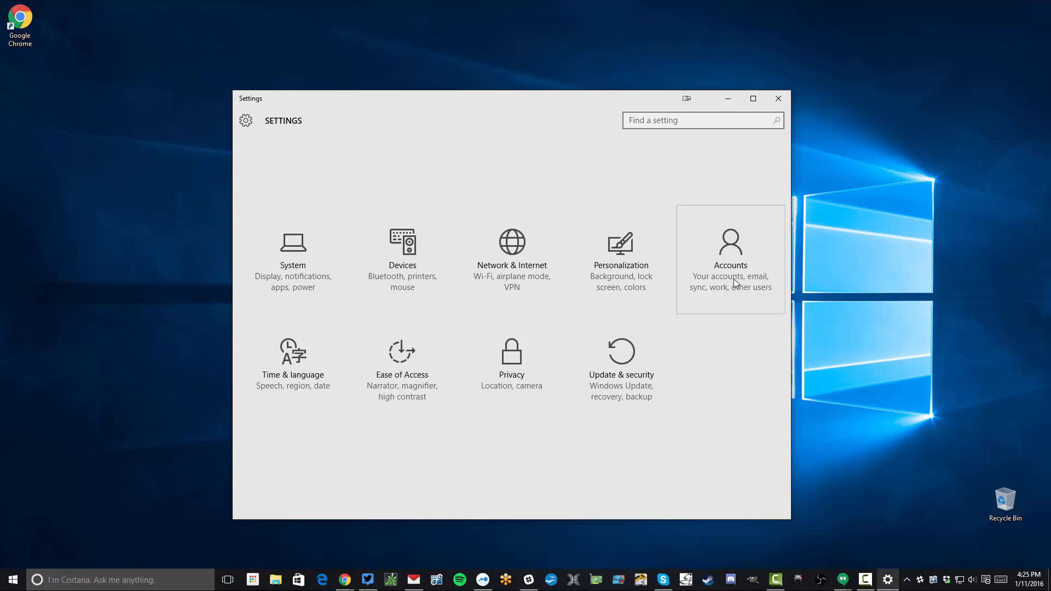
Open the Accounts category to view the local administrator account
{"action": "left_click", "coordinate": [729, 258]}
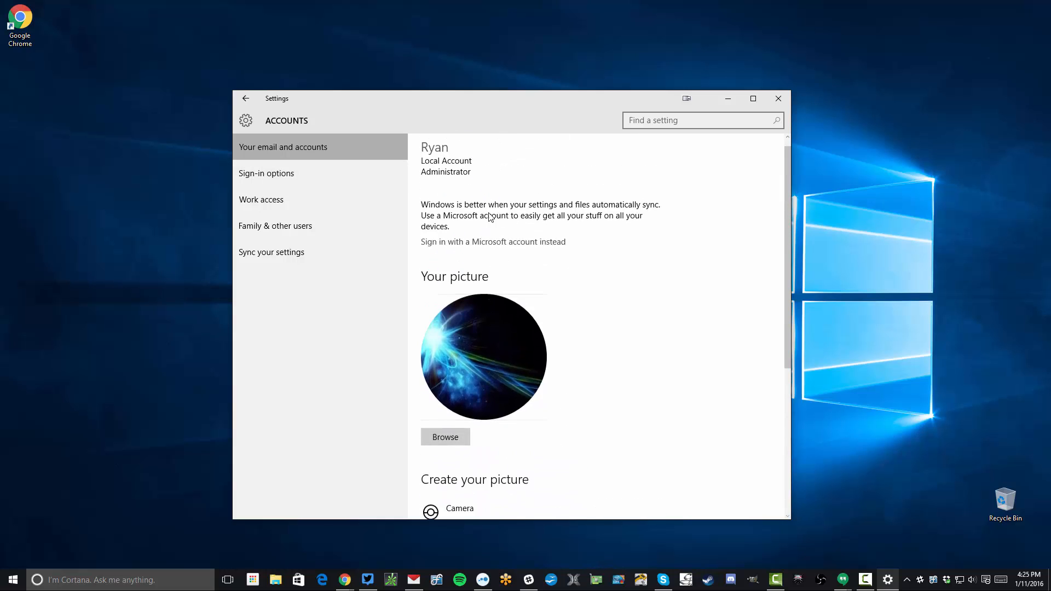
Go to Sign-in options, showing Password, PIN and Picture password
{"action": "left_click", "coordinate": [266, 173]}
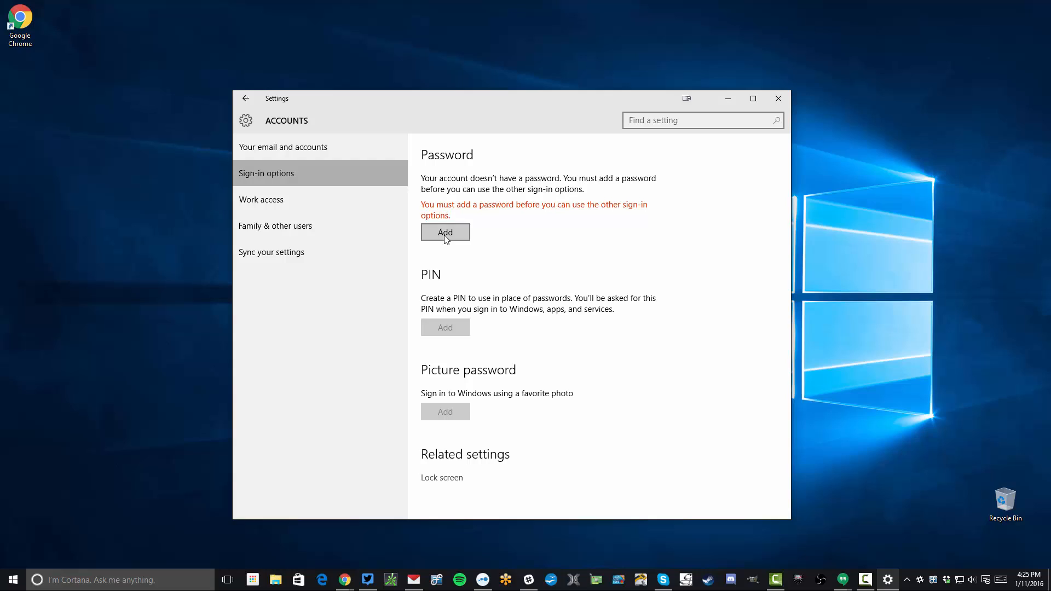
Start adding a password and focus the empty New password field
{"action": "left_click", "coordinate": [445, 232]}
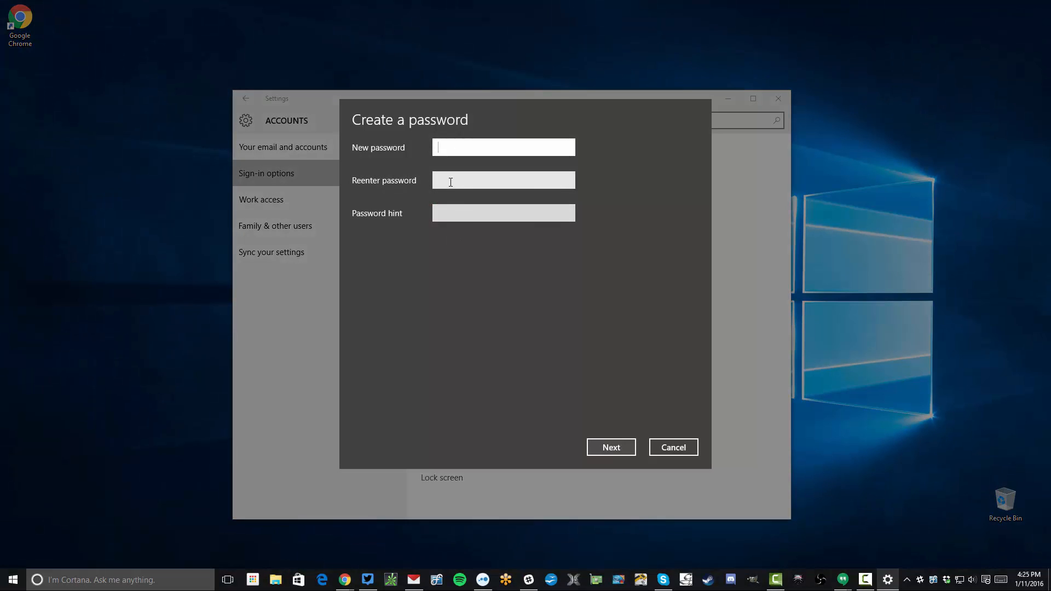
{"action": "mouse_move", "coordinate": [137, 198]}
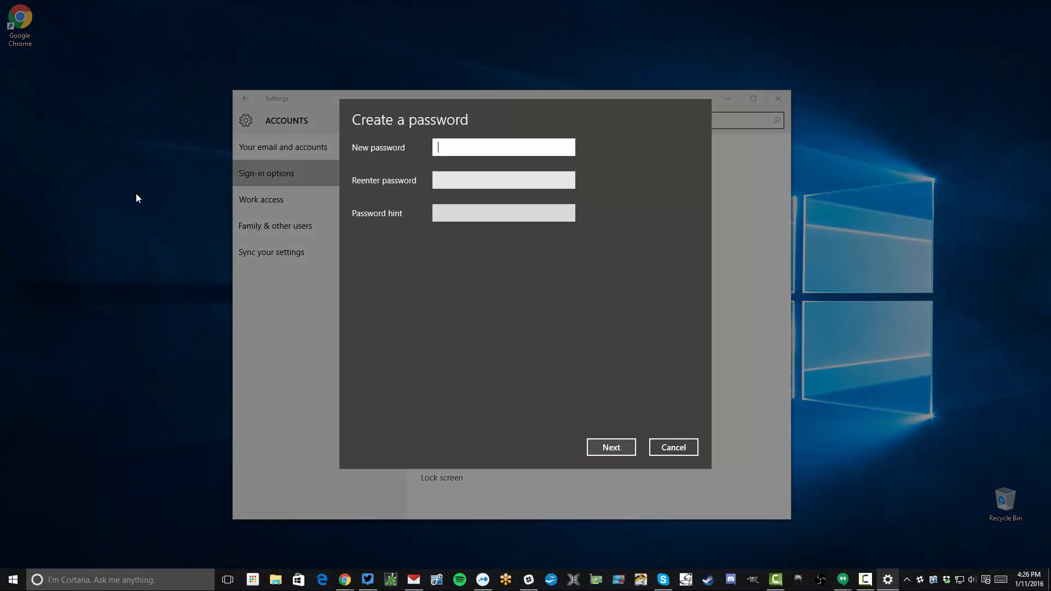
{"action": "mouse_move", "coordinate": [645, 254]}
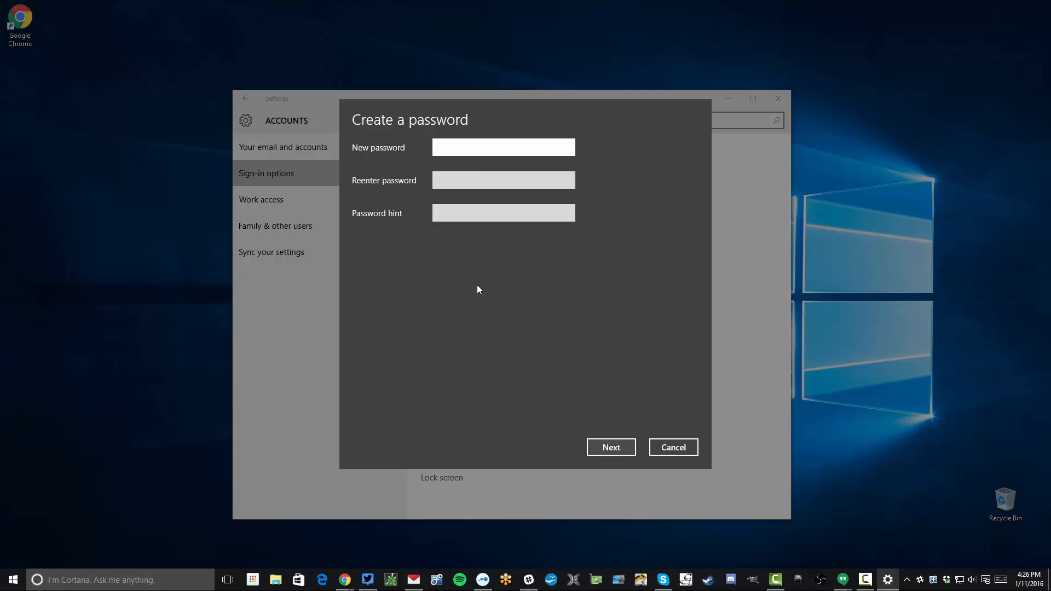
{"action": "mouse_move", "coordinate": [496, 275]}
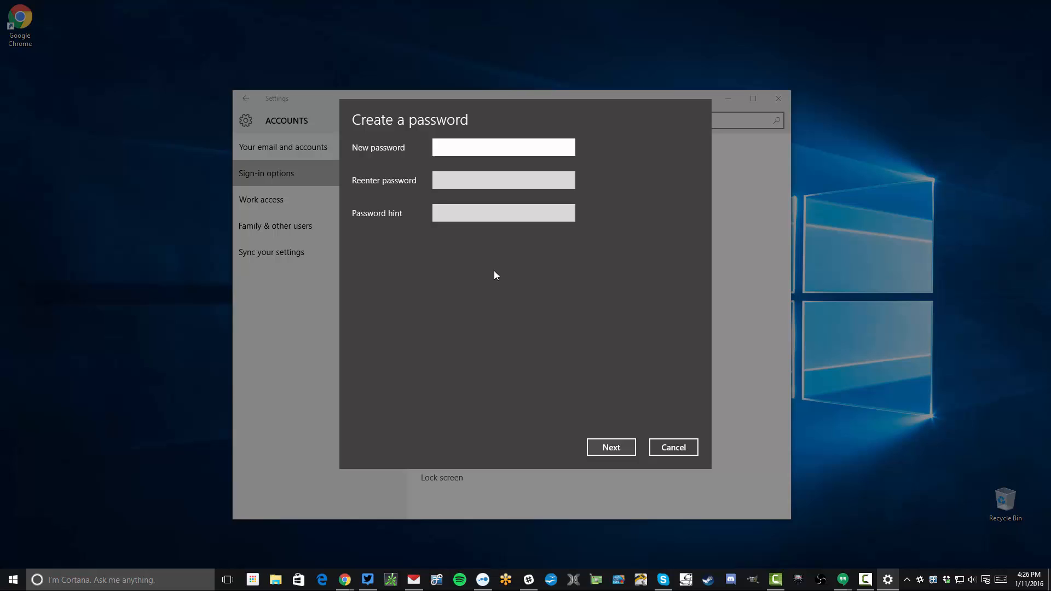
{"action": "left_click", "coordinate": [503, 146]}
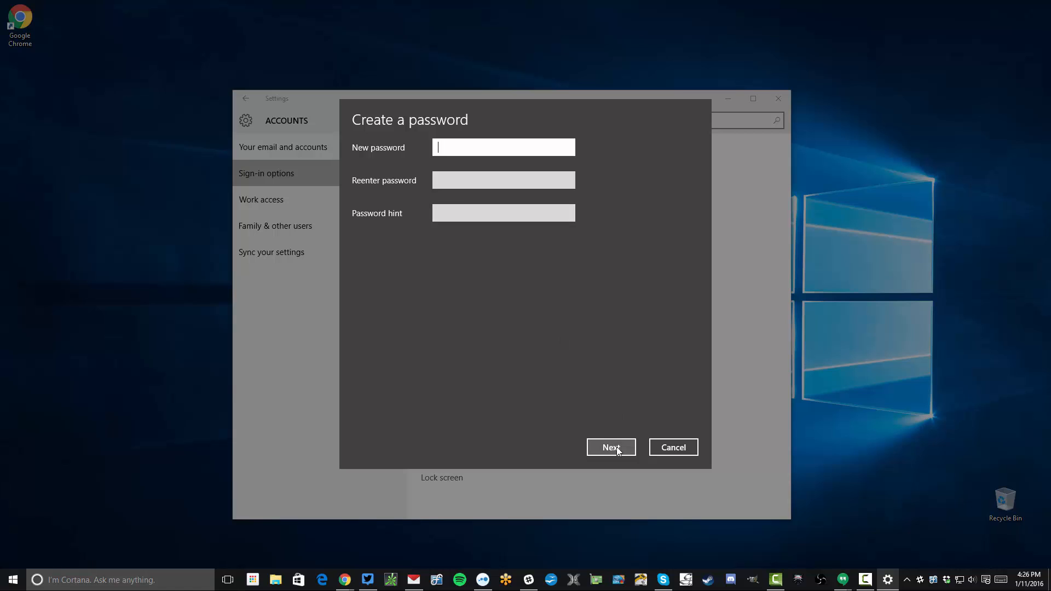
Submit the Create a password form blank with Next, then Finish
{"action": "left_click", "coordinate": [610, 447]}
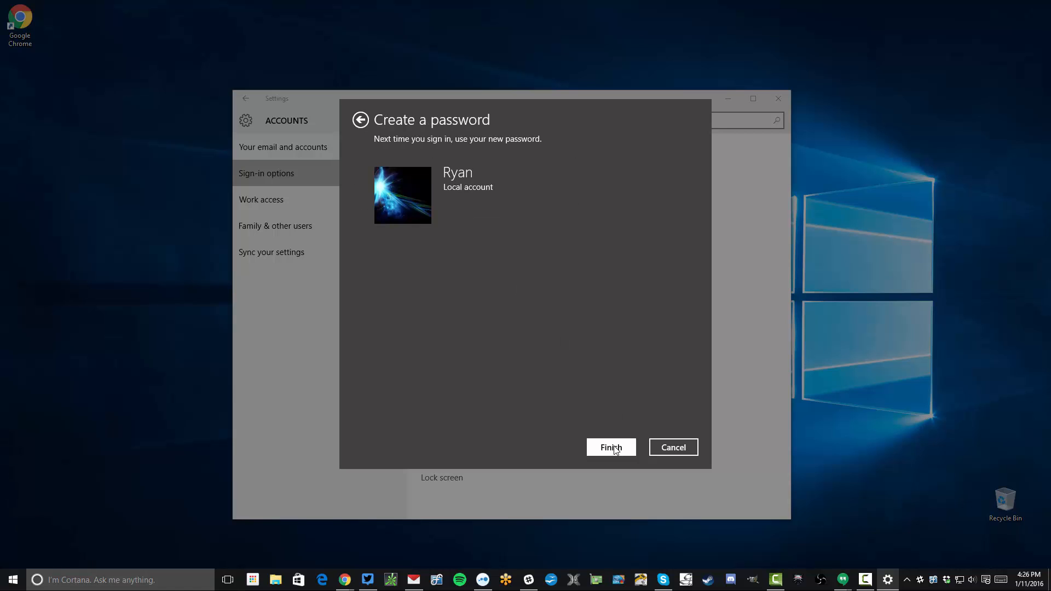
{"action": "left_click", "coordinate": [612, 448]}
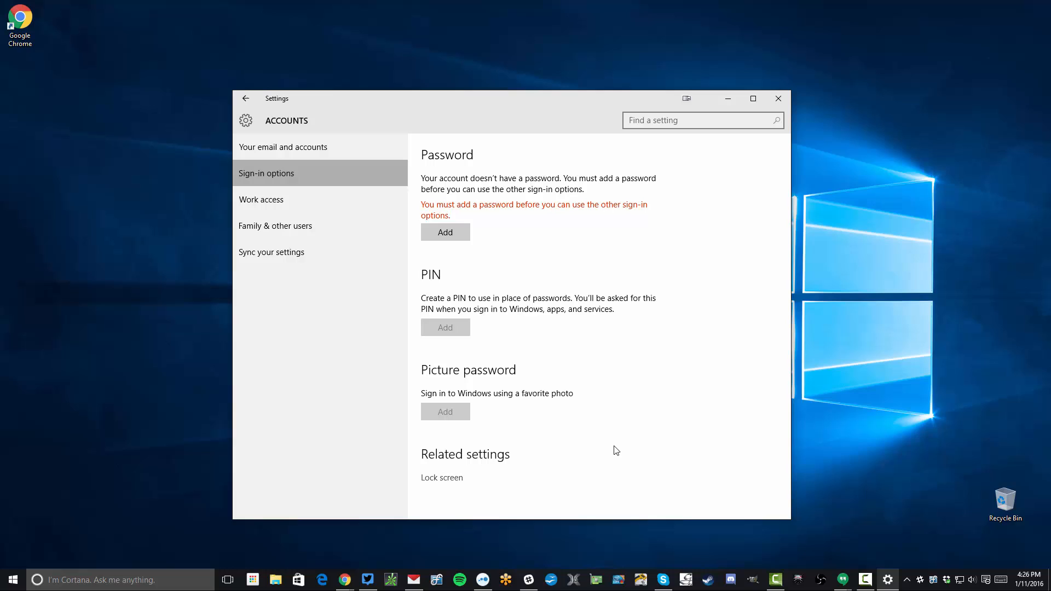